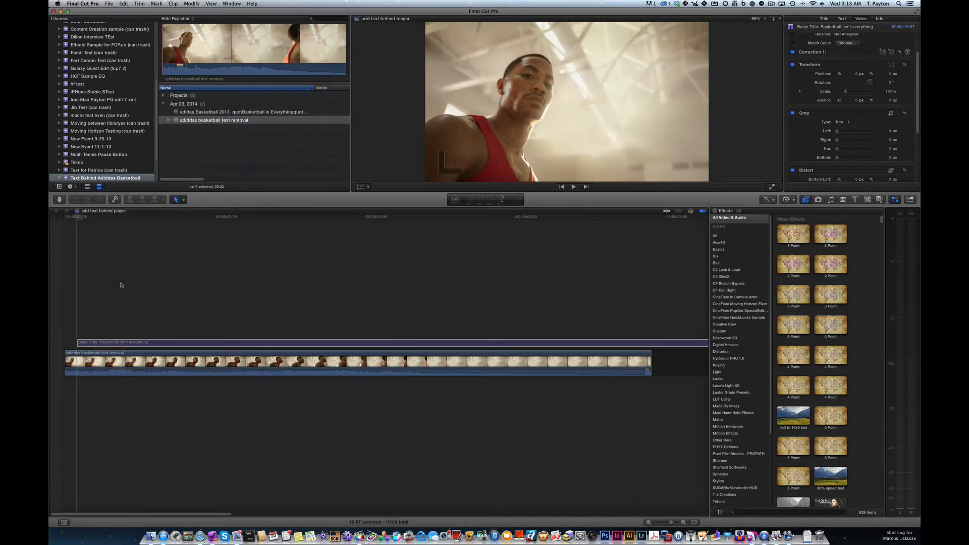
# Step: Select the 'Basketball isn't everything' title and preview it across the basketball clip
pyautogui.click(172, 217)
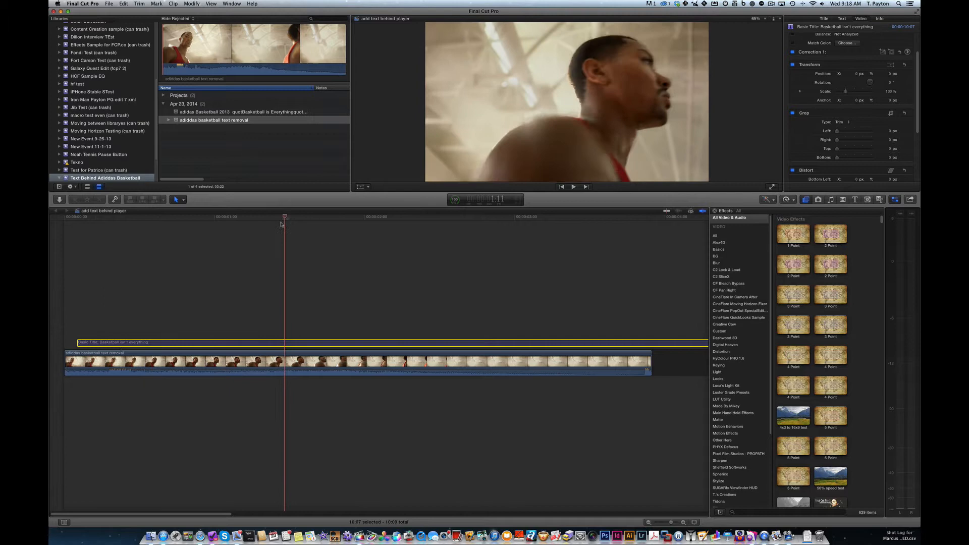
pyautogui.click(246, 224)
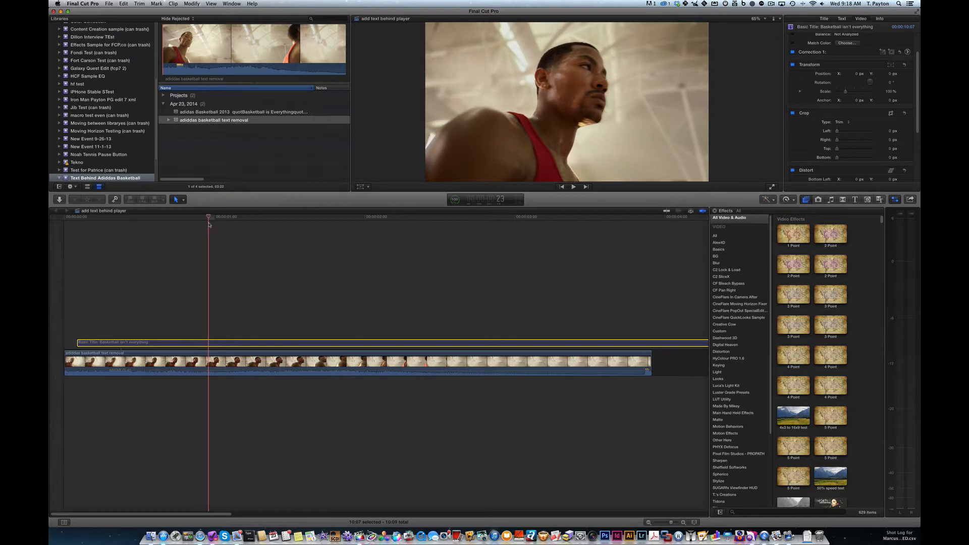
pyautogui.click(163, 217)
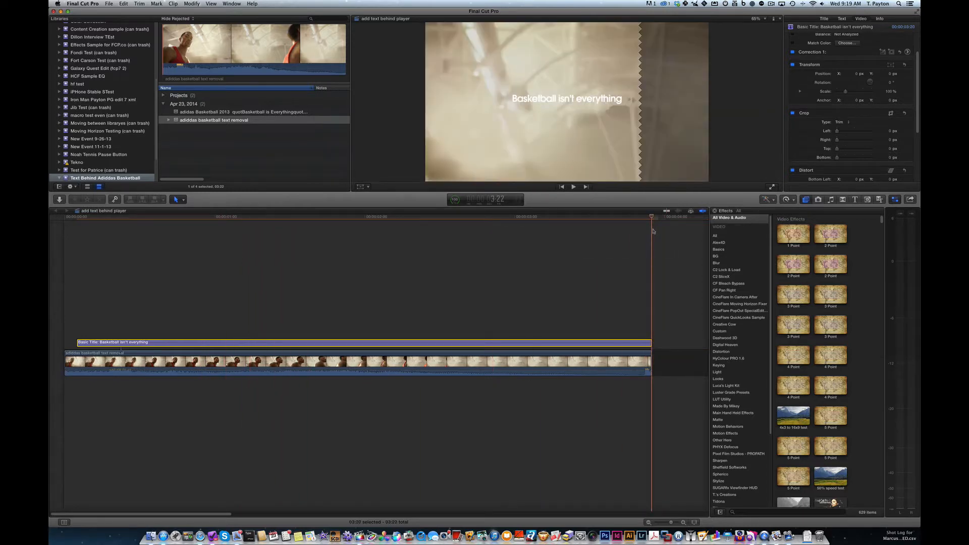
# Step: Preview the title mid-clip, then return the playhead to the title's start
pyautogui.click(276, 216)
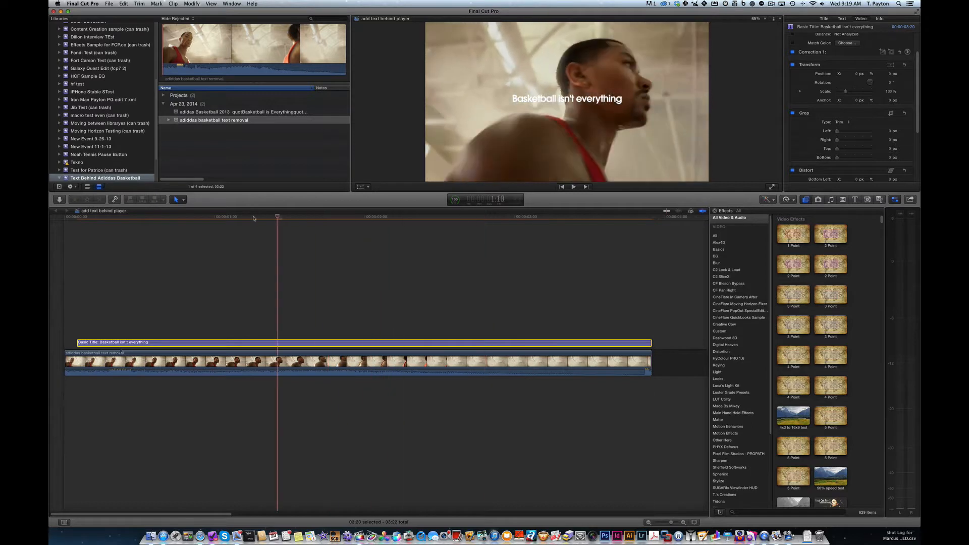
pyautogui.click(78, 216)
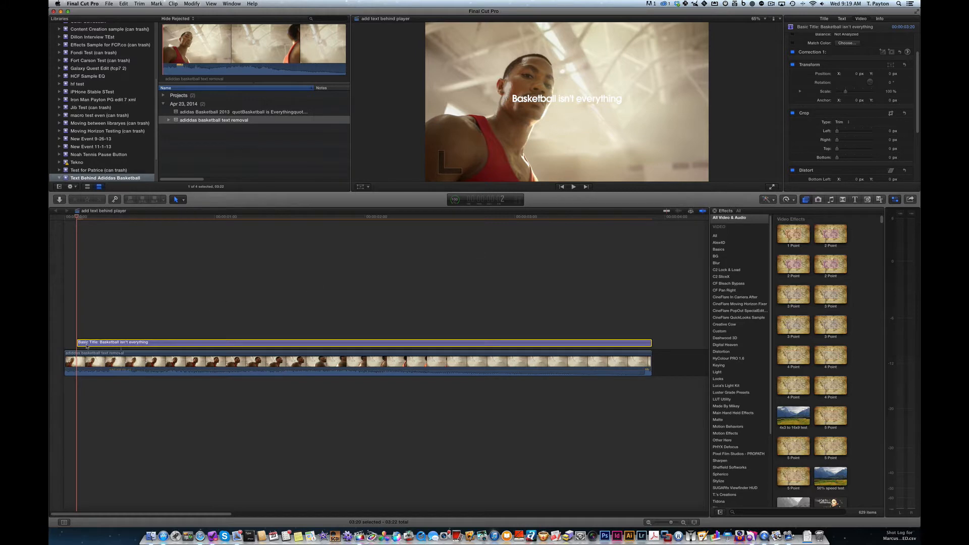
pyautogui.moveTo(138, 282)
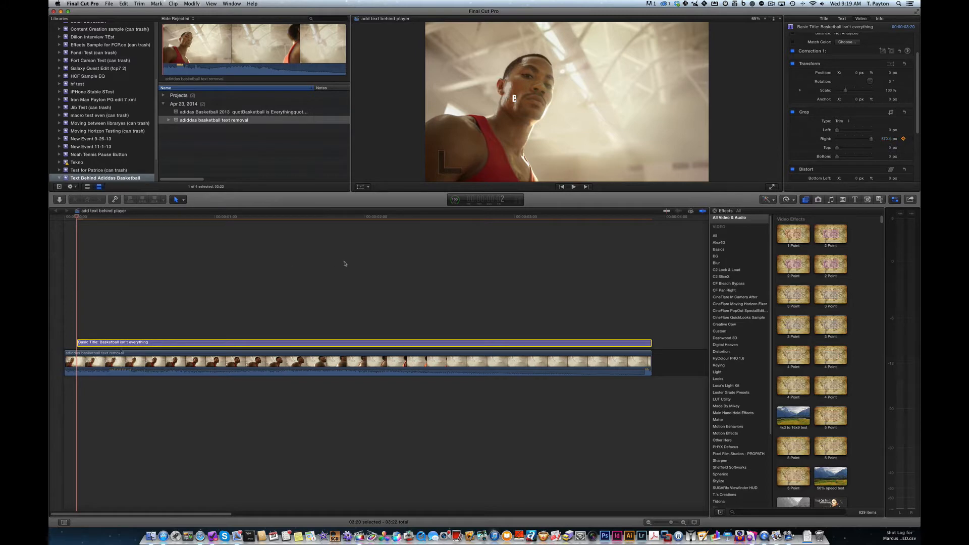
pyautogui.moveTo(217, 344)
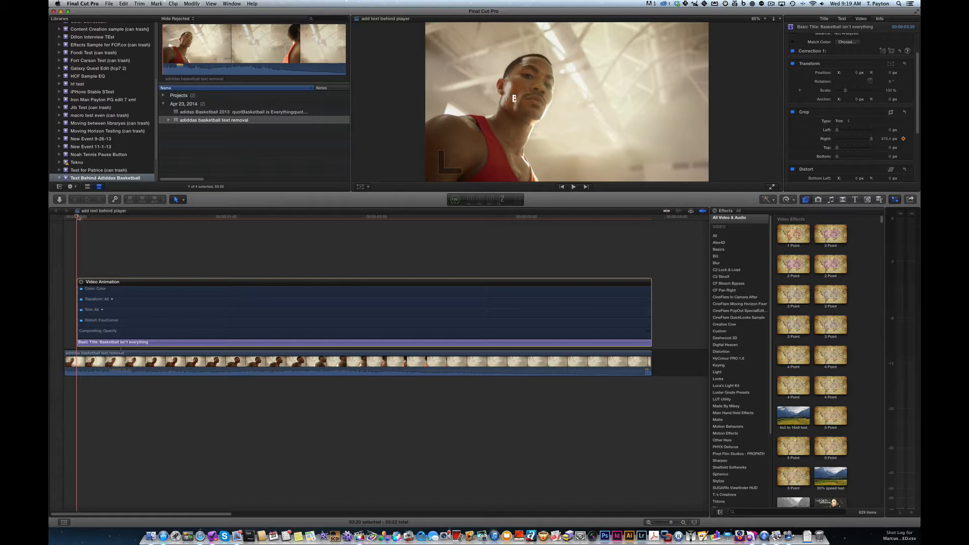
# Step: Step through the clip setting Crop Right keyframes so letters reveal left to right, then select the clip
pyautogui.click(111, 217)
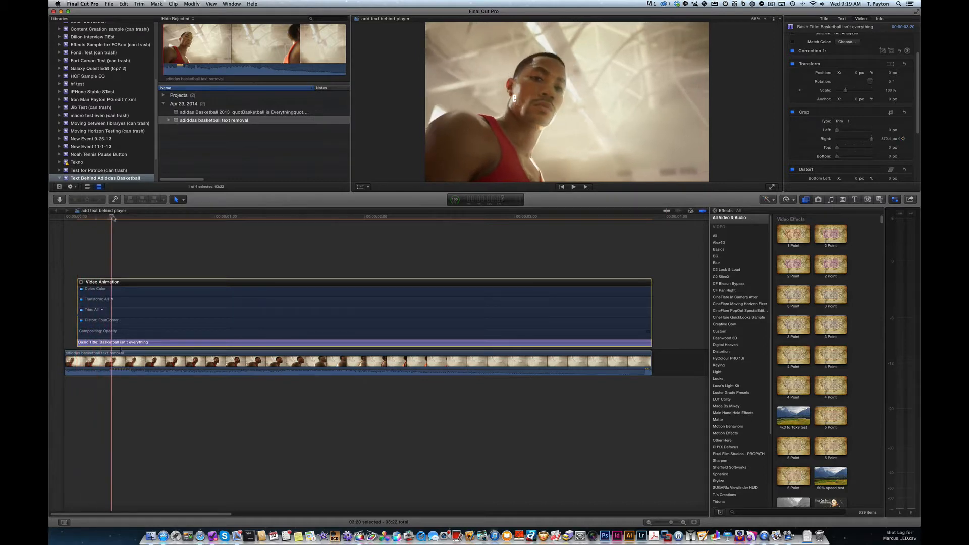
pyautogui.click(203, 216)
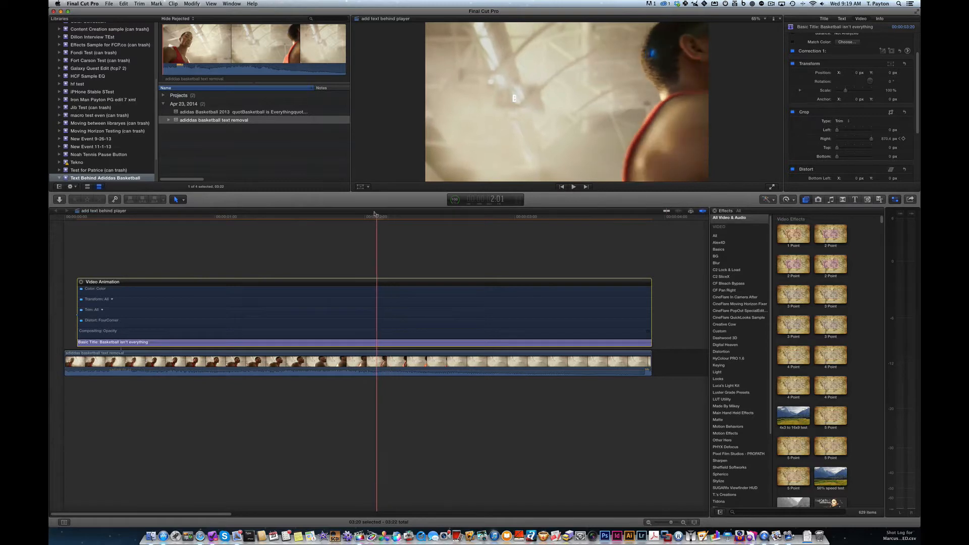
pyautogui.click(326, 216)
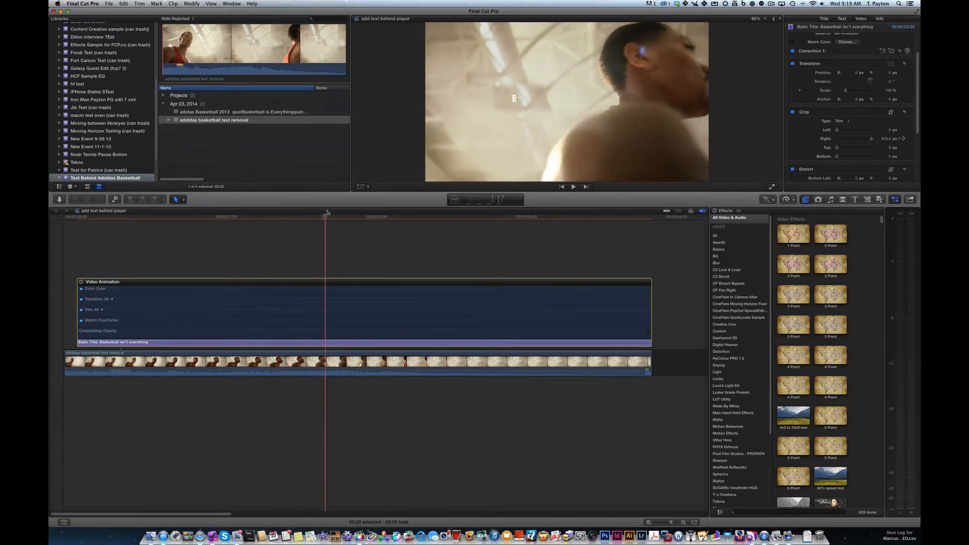
pyautogui.click(225, 216)
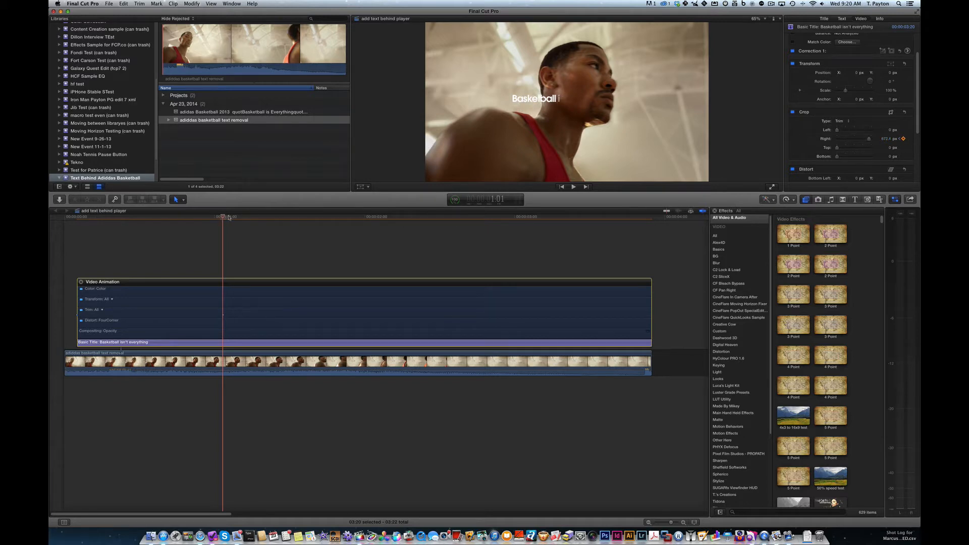
pyautogui.click(304, 218)
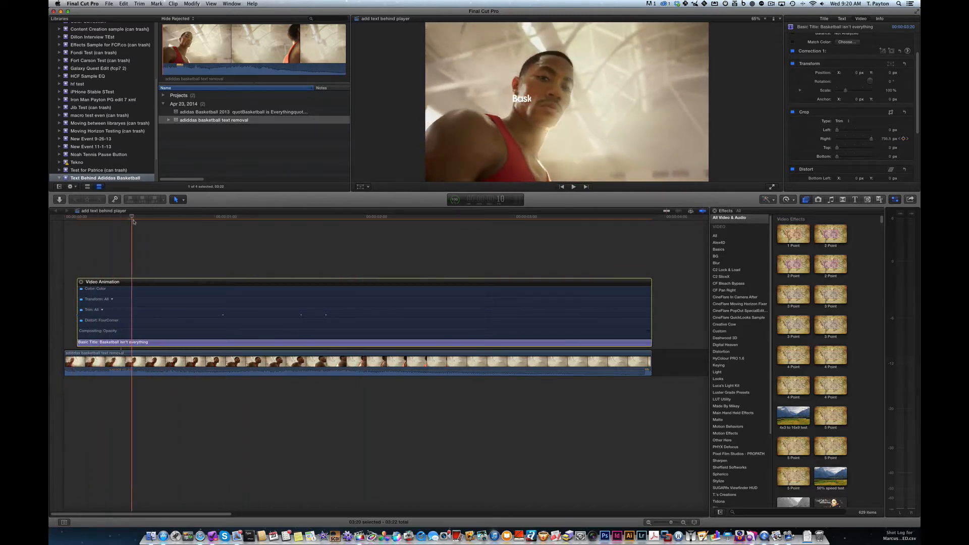
pyautogui.click(265, 217)
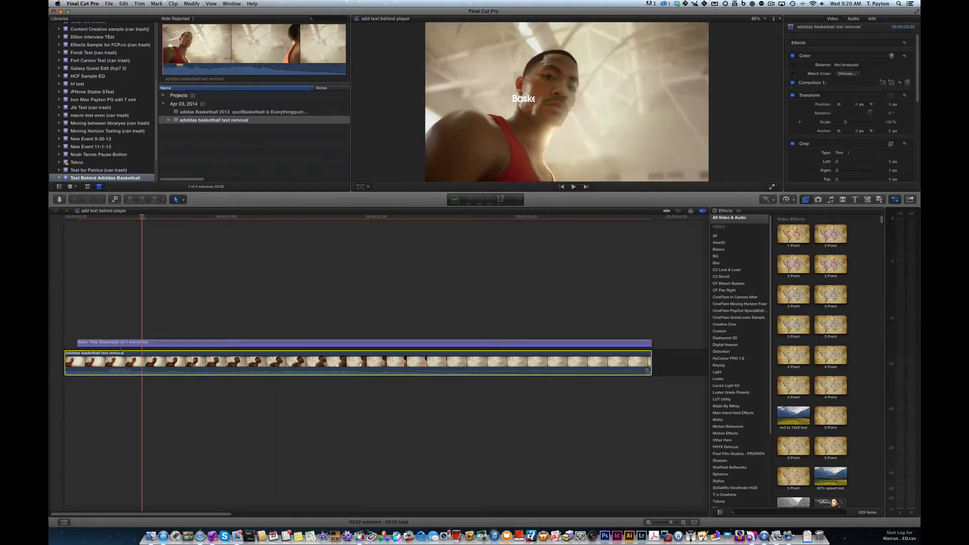
# Step: Duplicate the basketball clip above the title and apply the Luma Keyer from Effects > Keying
pyautogui.click(73, 224)
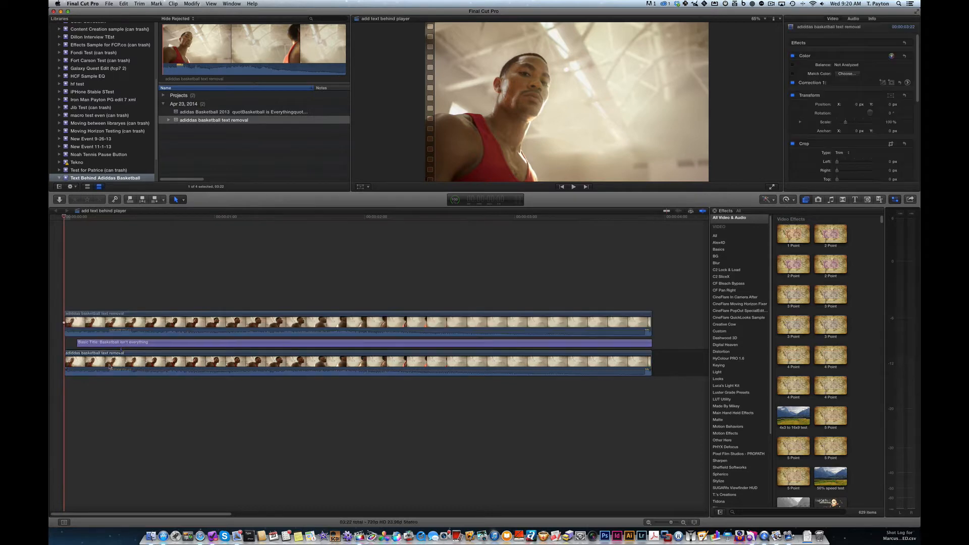
pyautogui.click(232, 216)
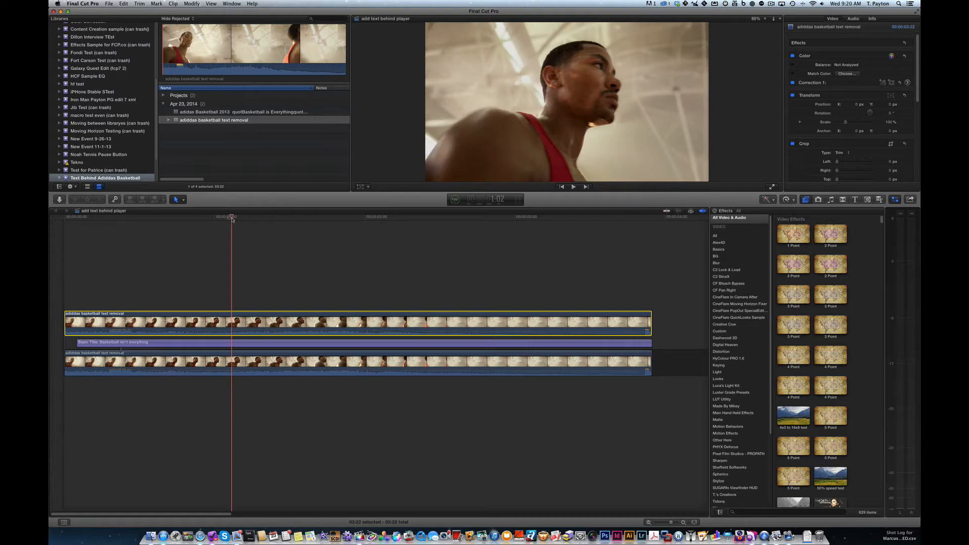
pyautogui.click(284, 361)
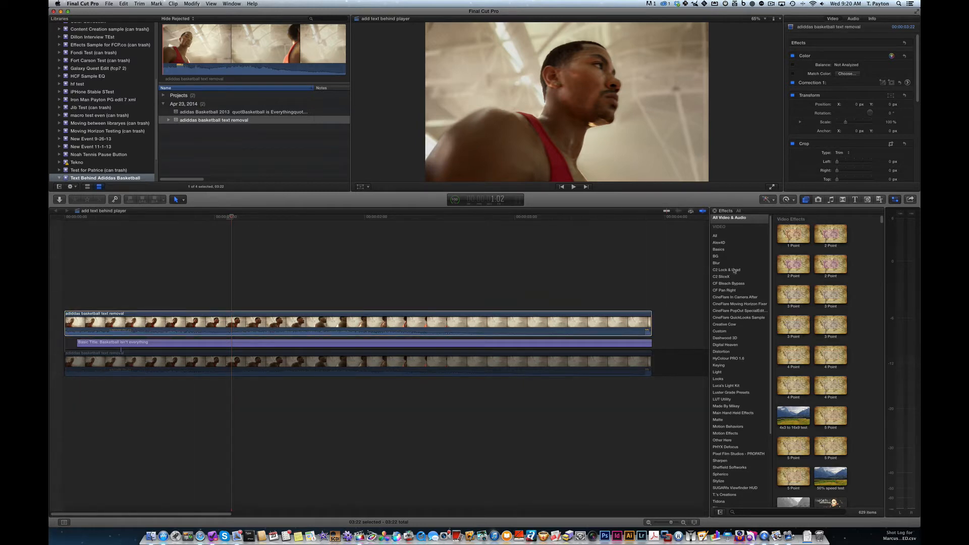
pyautogui.moveTo(592, 120)
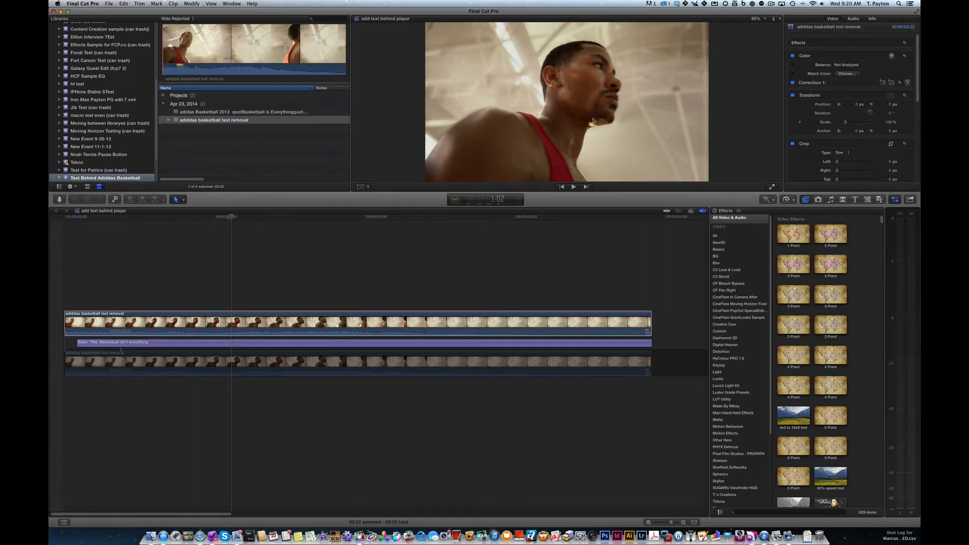
pyautogui.click(718, 364)
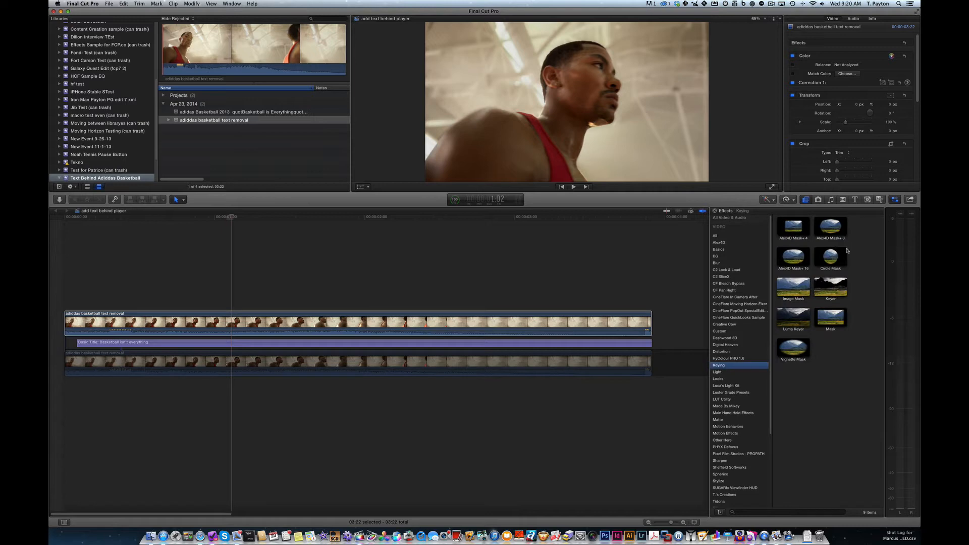
pyautogui.moveTo(796, 321)
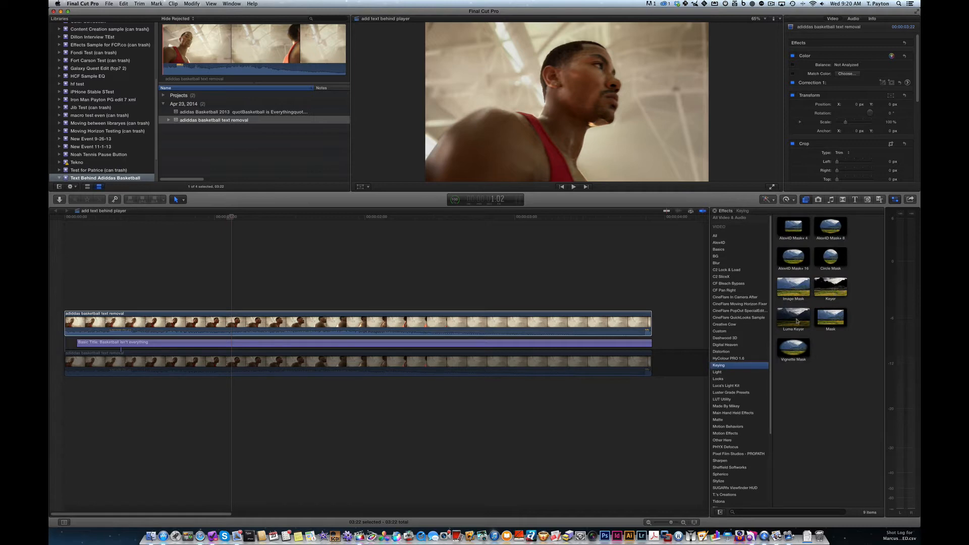
pyautogui.click(793, 317)
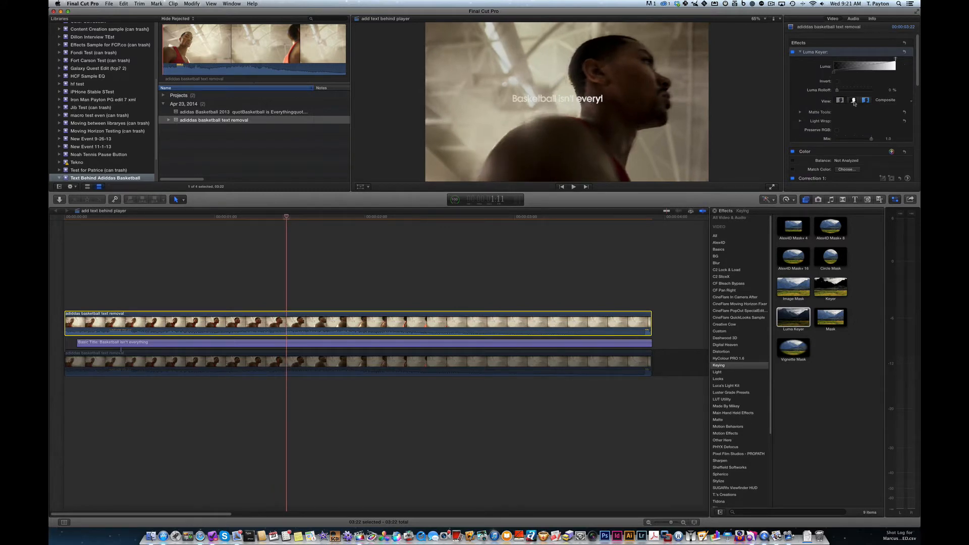
# Step: Set the Luma Keyer to Matte view, invert it, and check the player's silhouette at earlier frames
pyautogui.click(866, 100)
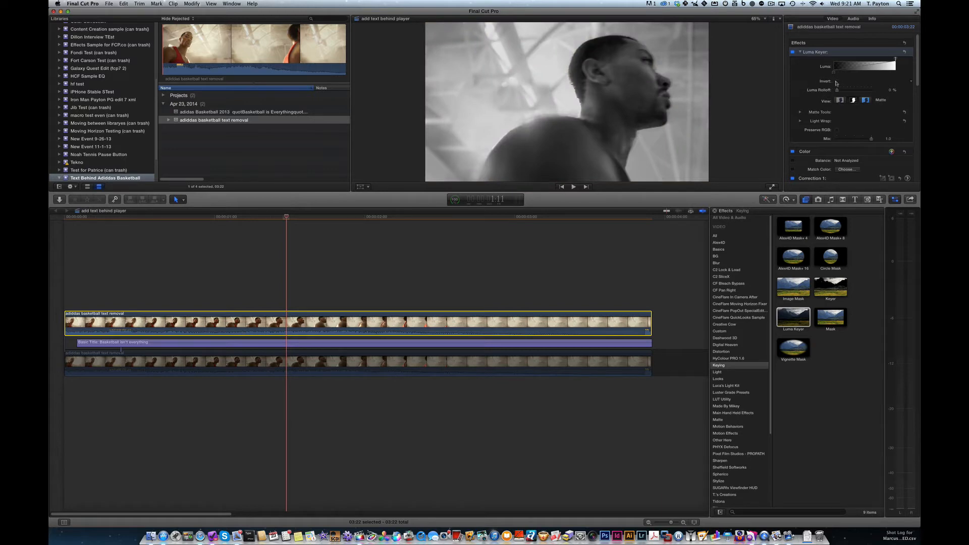
pyautogui.click(836, 81)
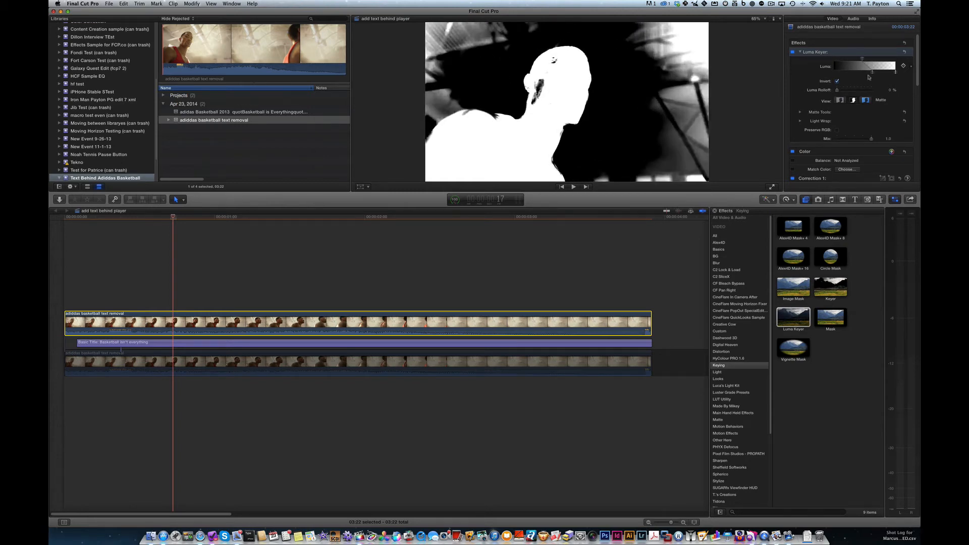
pyautogui.click(800, 112)
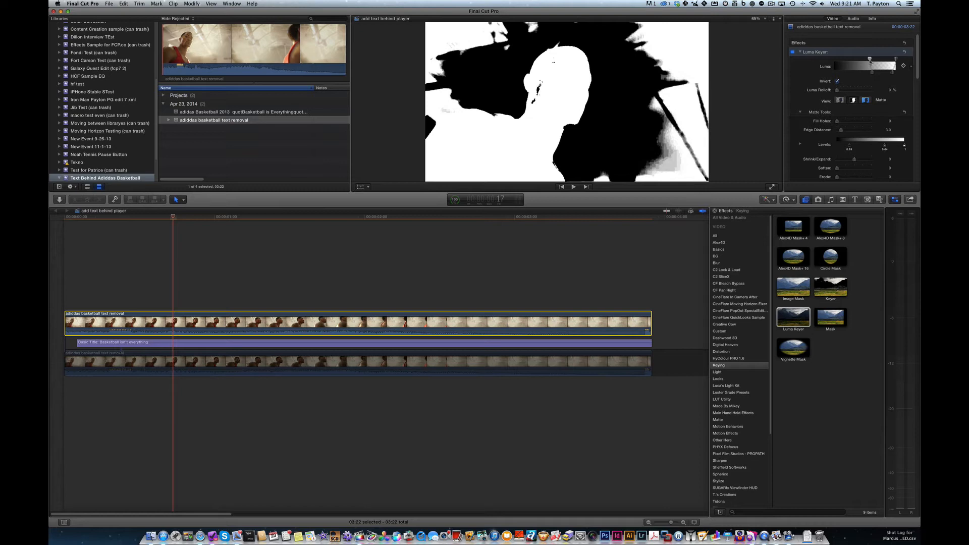
pyautogui.click(158, 217)
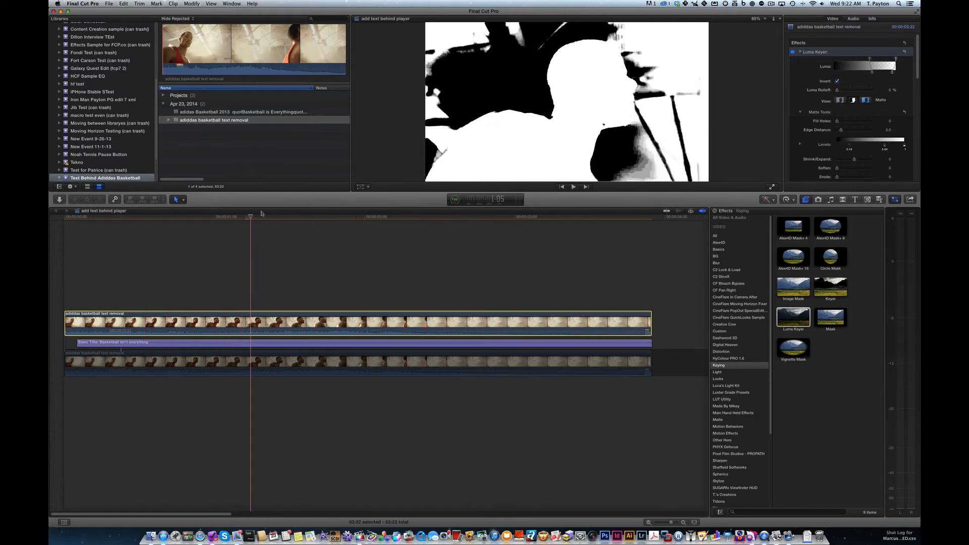
pyautogui.moveTo(250, 216); pyautogui.dragTo(218, 216)
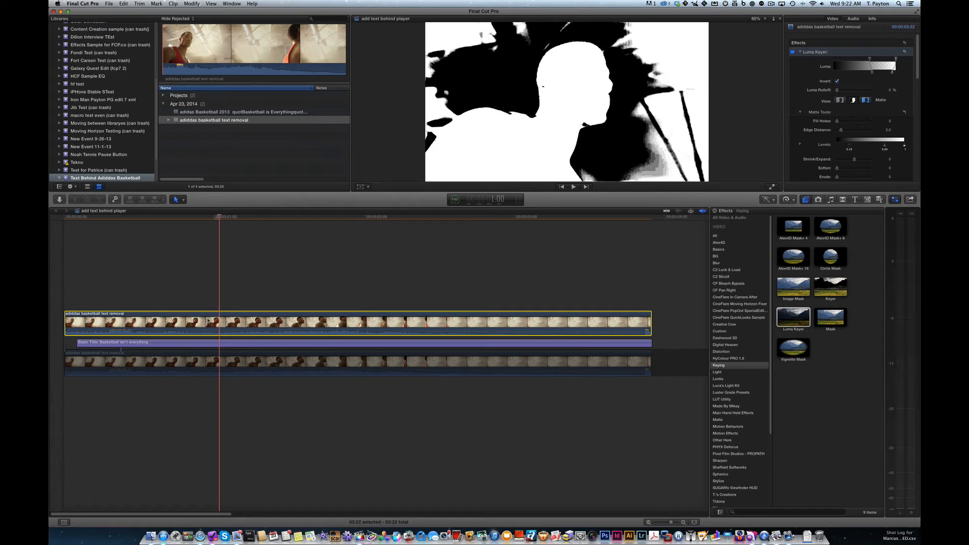
pyautogui.click(864, 100)
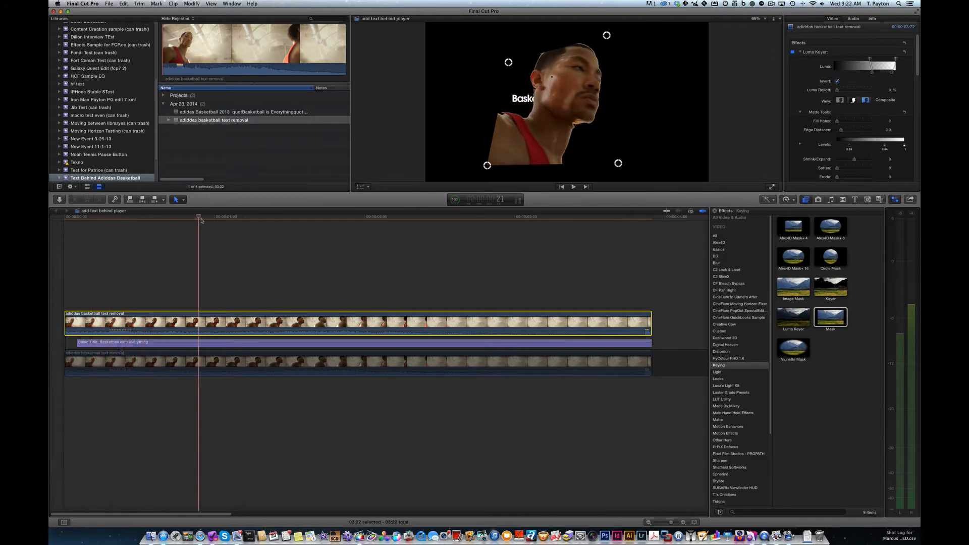
# Step: Check the masked head at a later frame, then select the lower original clip
pyautogui.click(314, 217)
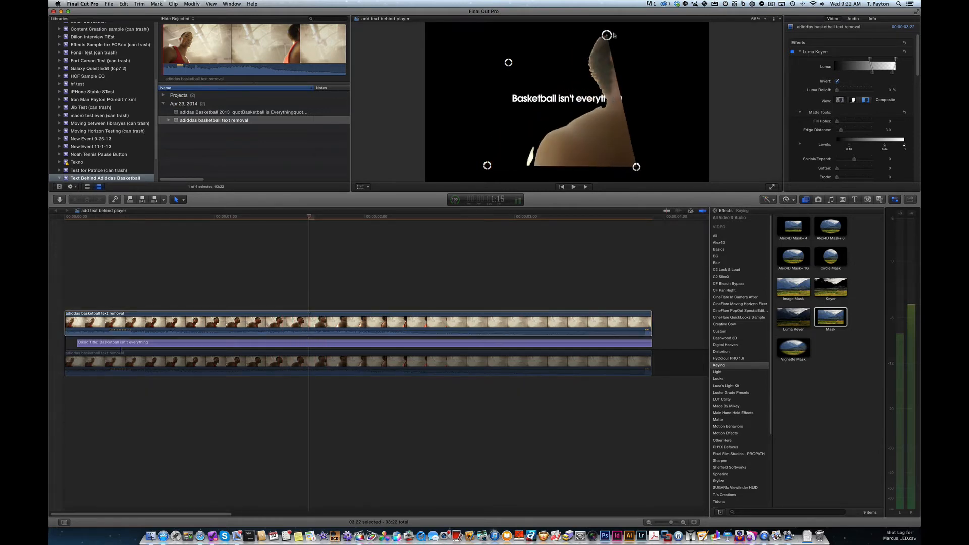
pyautogui.click(320, 216)
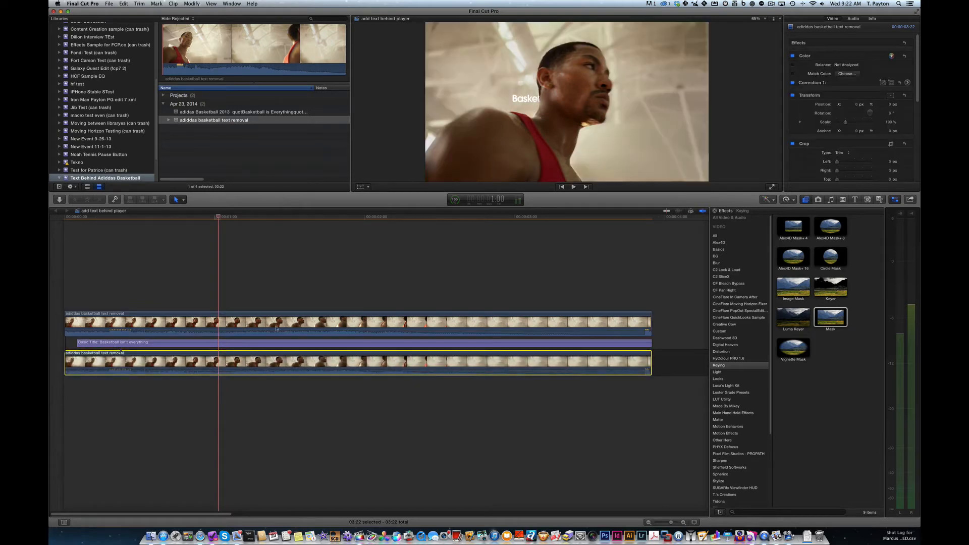
pyautogui.click(571, 186)
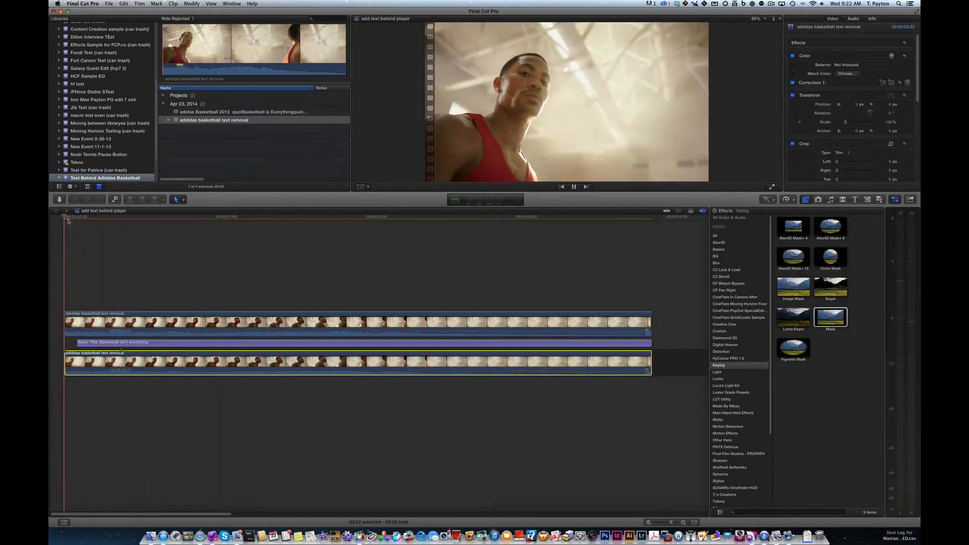
pyautogui.click(573, 187)
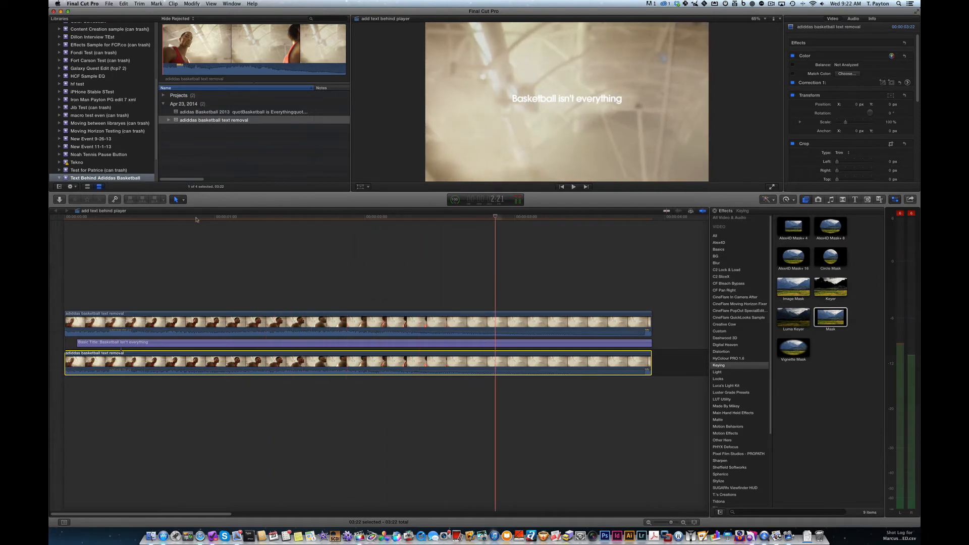
pyautogui.click(152, 217)
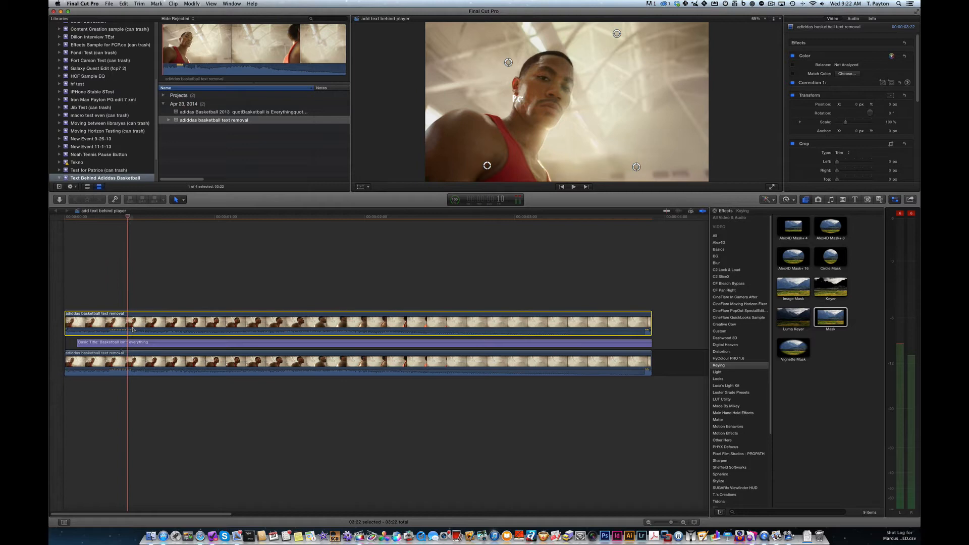
pyautogui.click(284, 364)
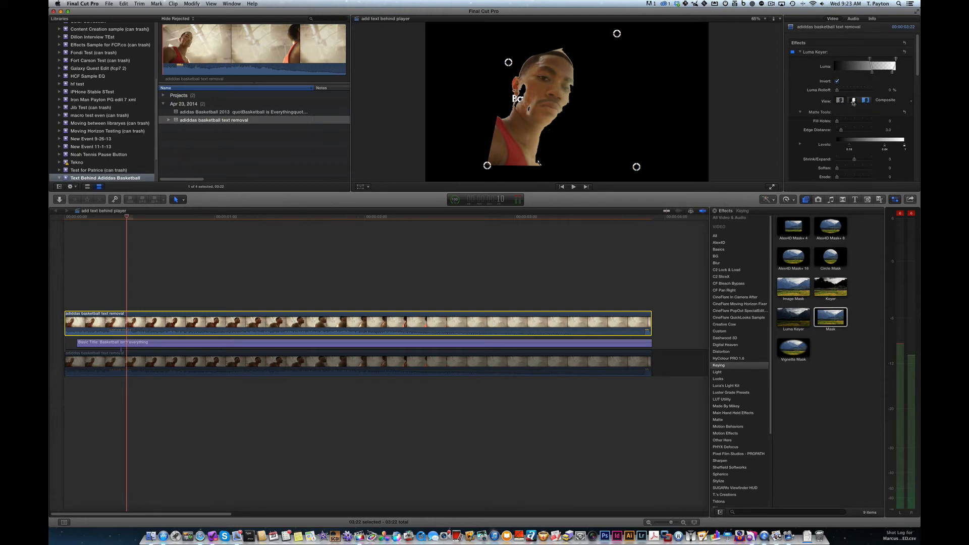
# Step: View the key as a matte and raise Levels until the player's head is solid white
pyautogui.click(853, 100)
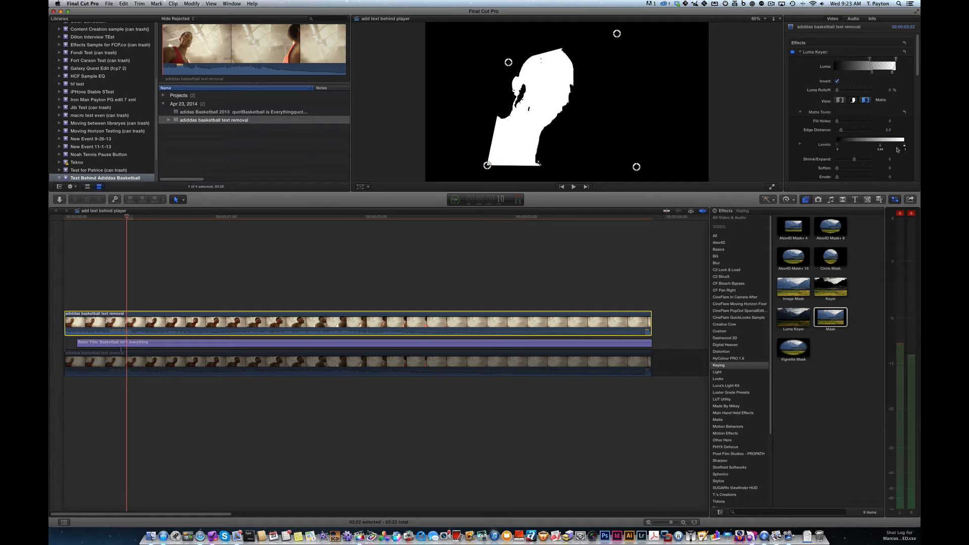
pyautogui.moveTo(840, 148); pyautogui.dragTo(859, 148)
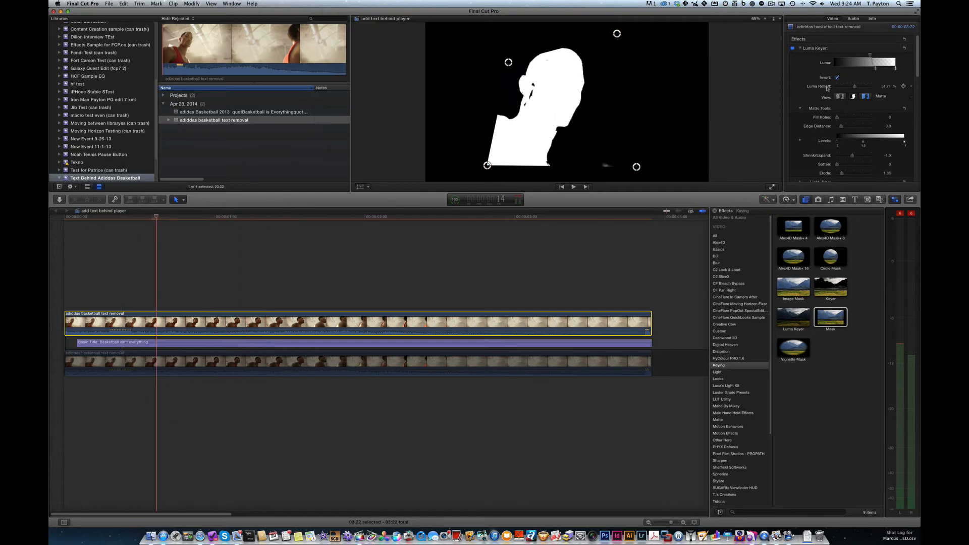
pyautogui.click(853, 96)
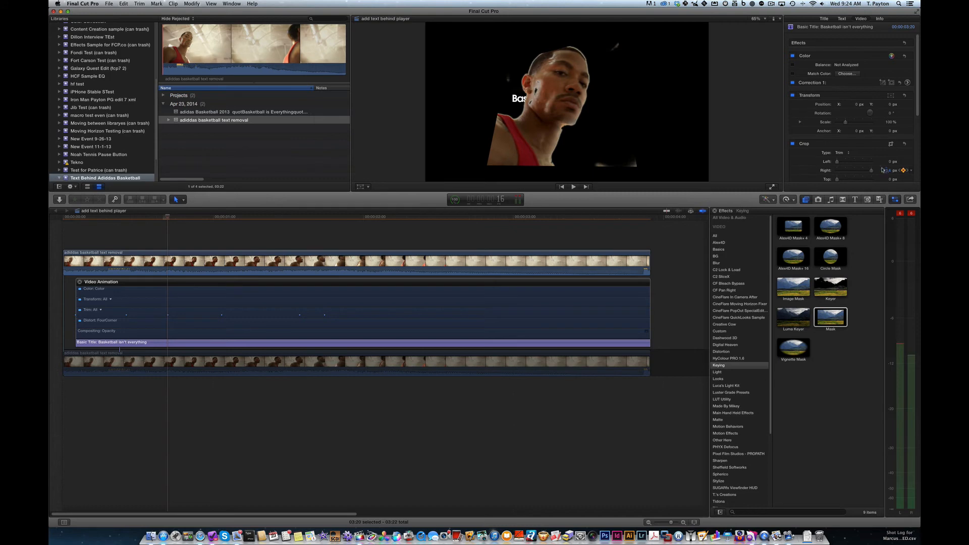
# Step: Add a Crop Right keyframe on the title, then select the bottom clip
pyautogui.click(181, 217)
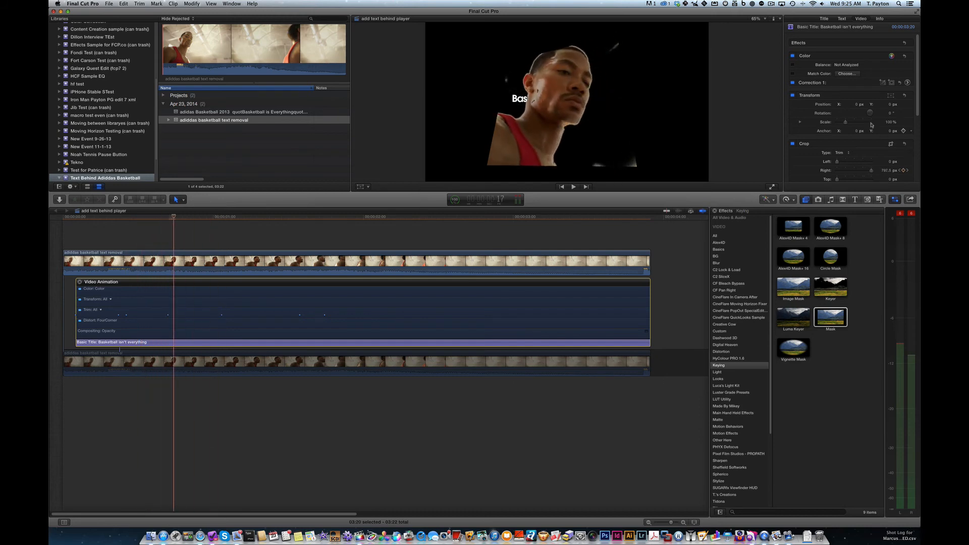
pyautogui.moveTo(786, 166)
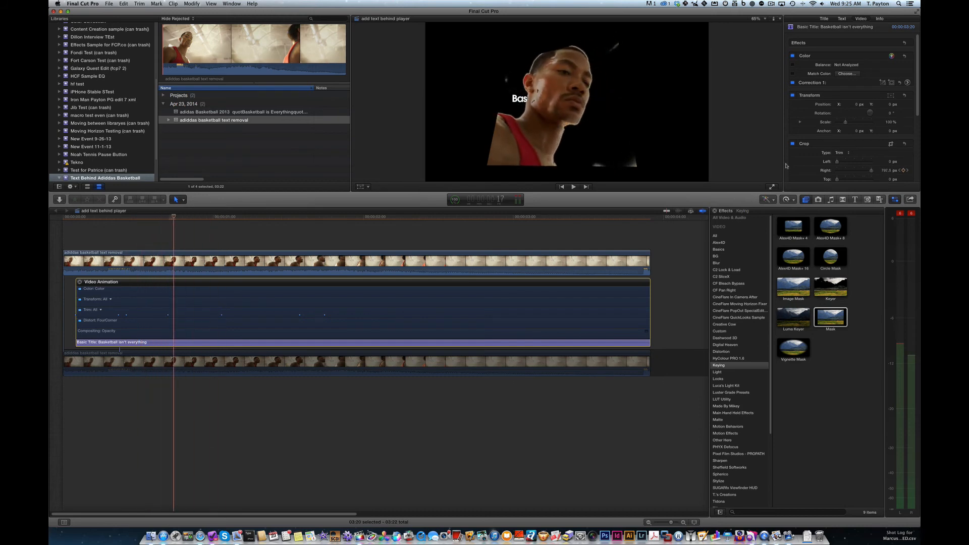
pyautogui.click(303, 361)
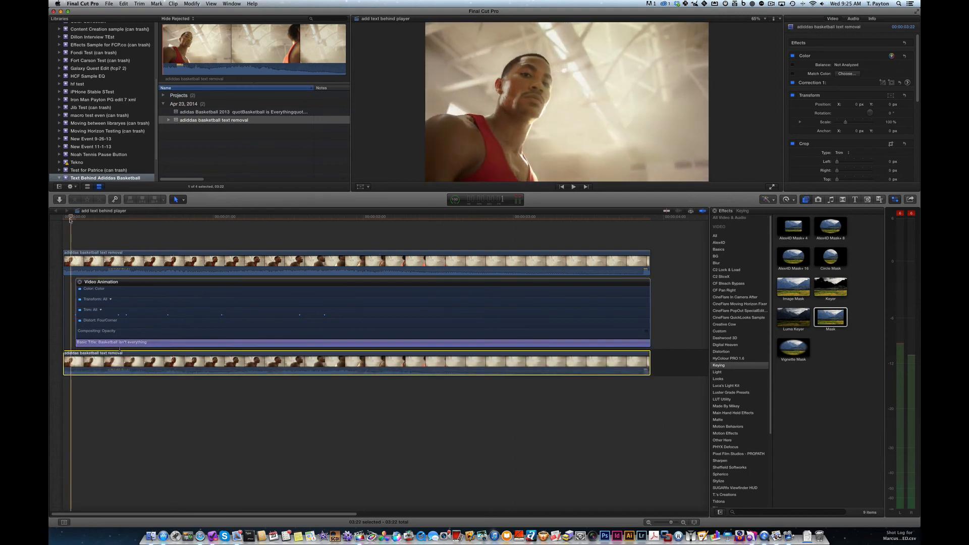
# Step: Play back the reveal, then switch to the 'adidas basketball text removal' project
pyautogui.click(572, 186)
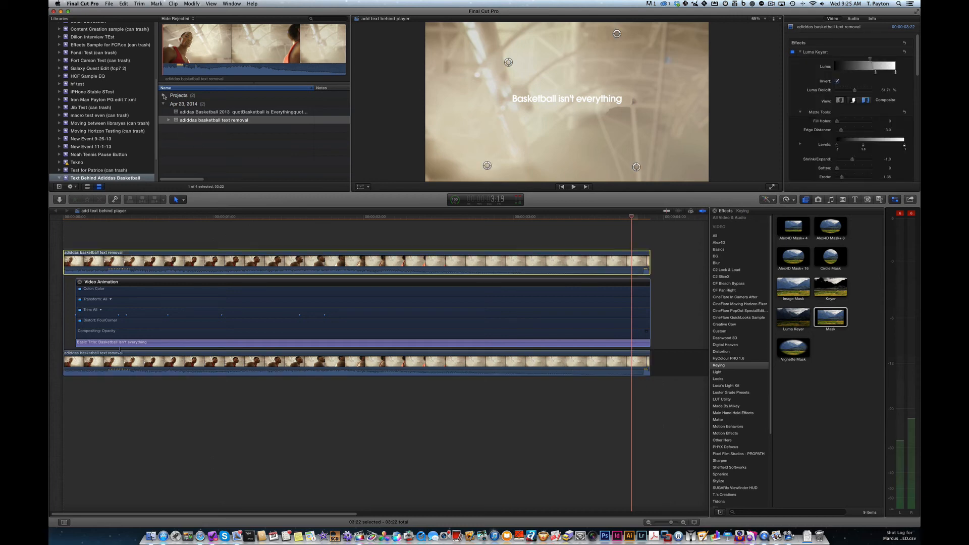
pyautogui.click(163, 95)
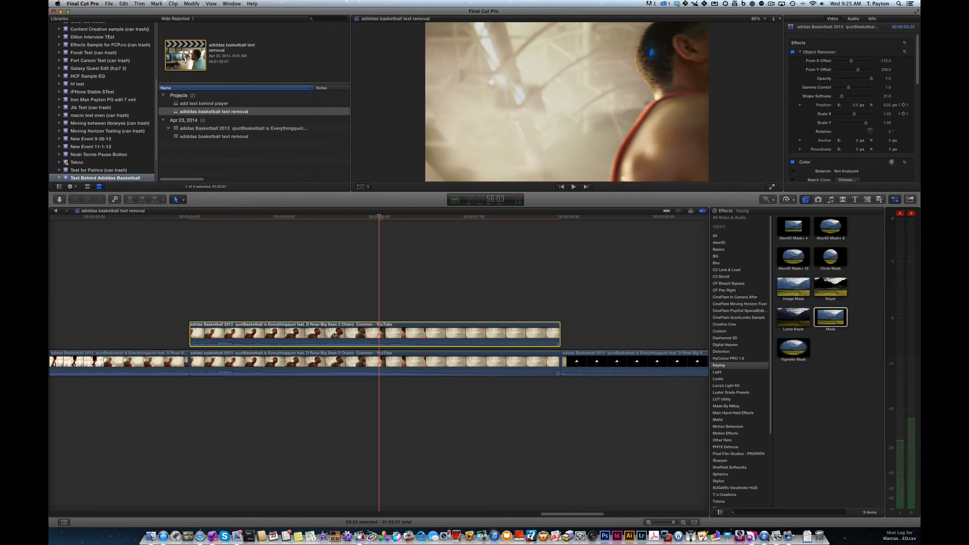
# Step: Select the main footage clip and show the Object Remover's sliceX shape over the caption
pyautogui.click(268, 216)
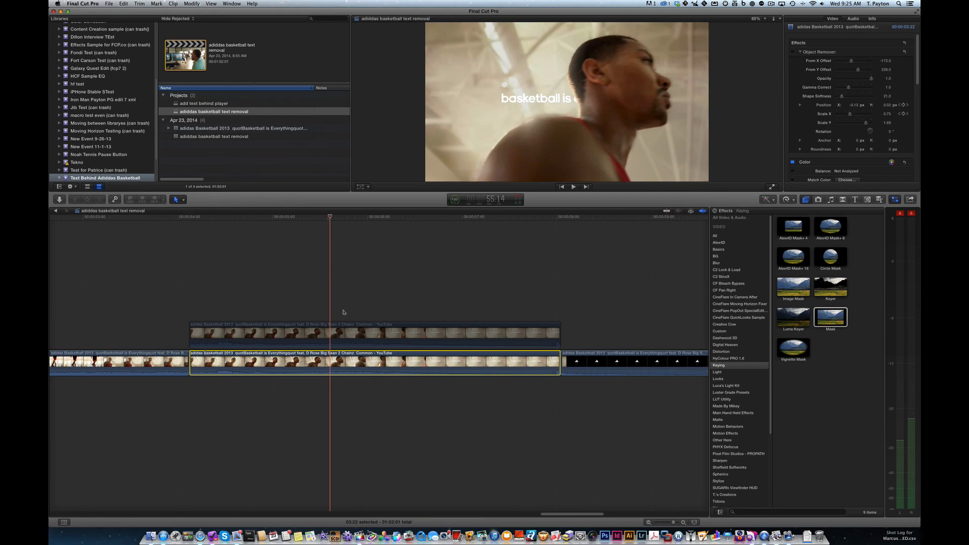
pyautogui.click(799, 52)
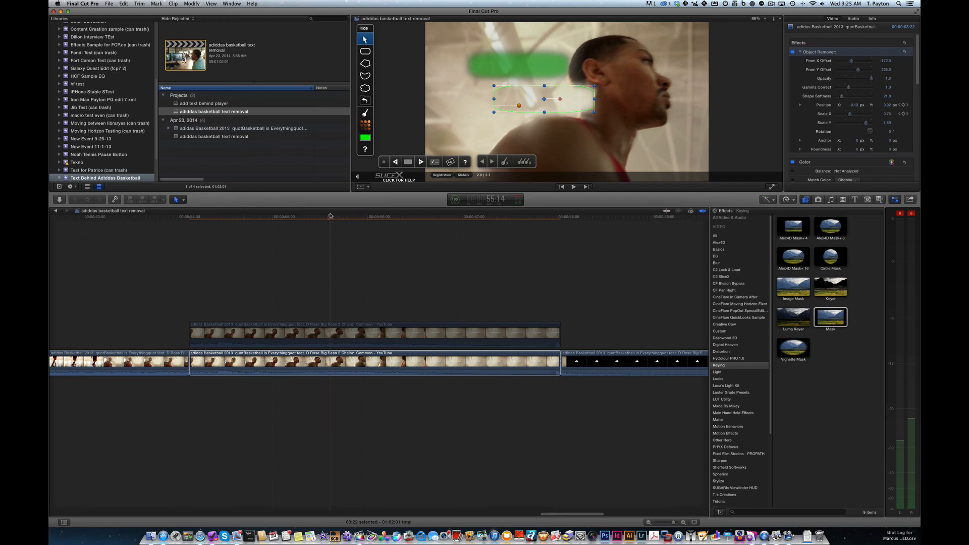
# Step: Hide the sliceX shape editor and skim the footage to confirm the 'basketball is' caption is gone
pyautogui.click(270, 216)
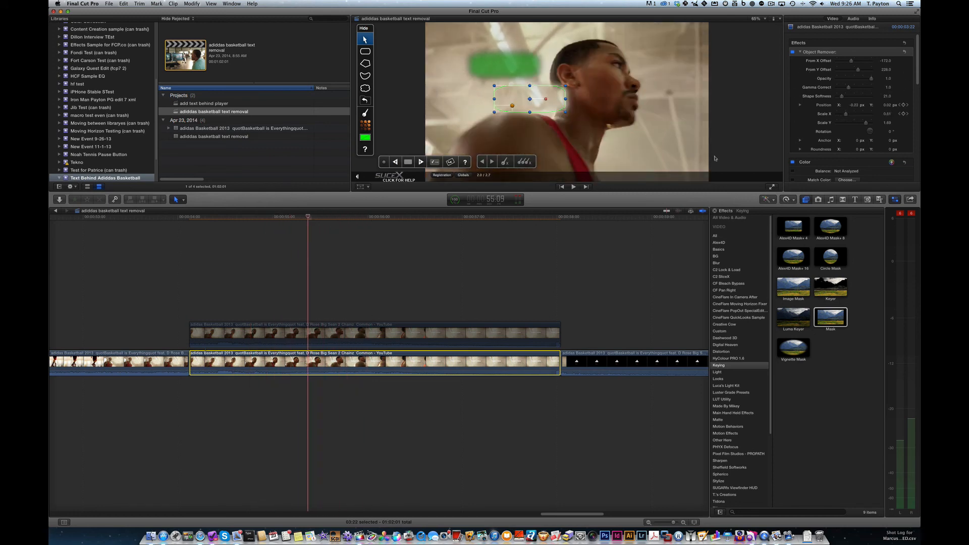
pyautogui.click(364, 28)
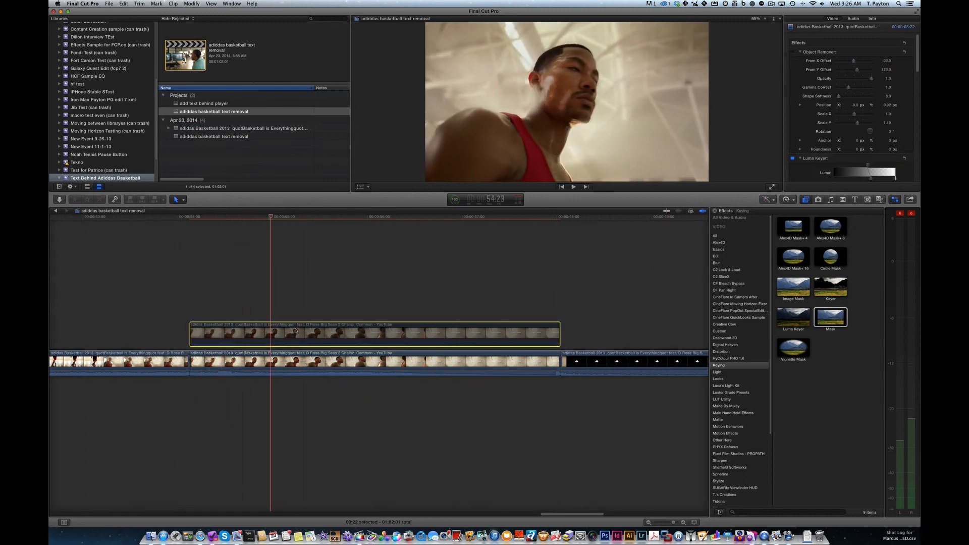
pyautogui.click(222, 220)
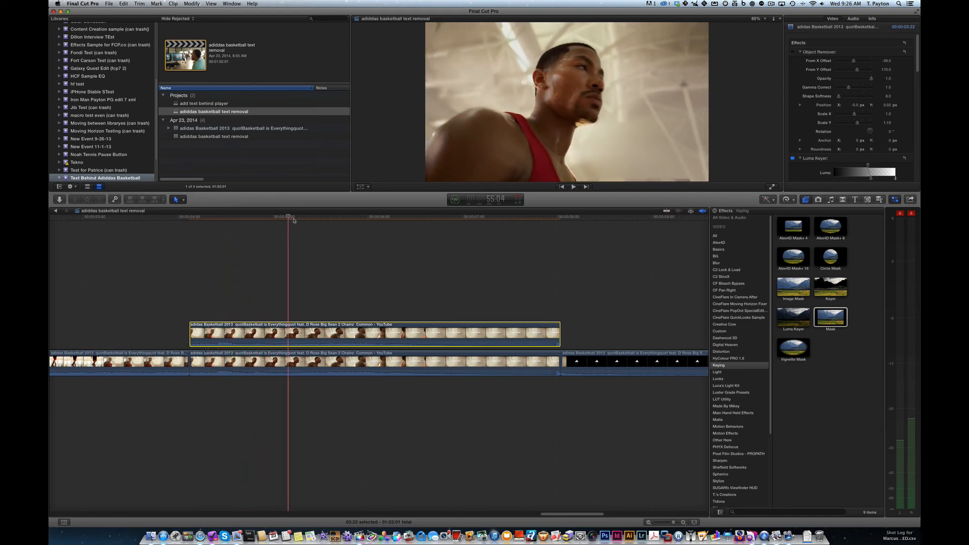
pyautogui.moveTo(290, 217); pyautogui.dragTo(279, 217)
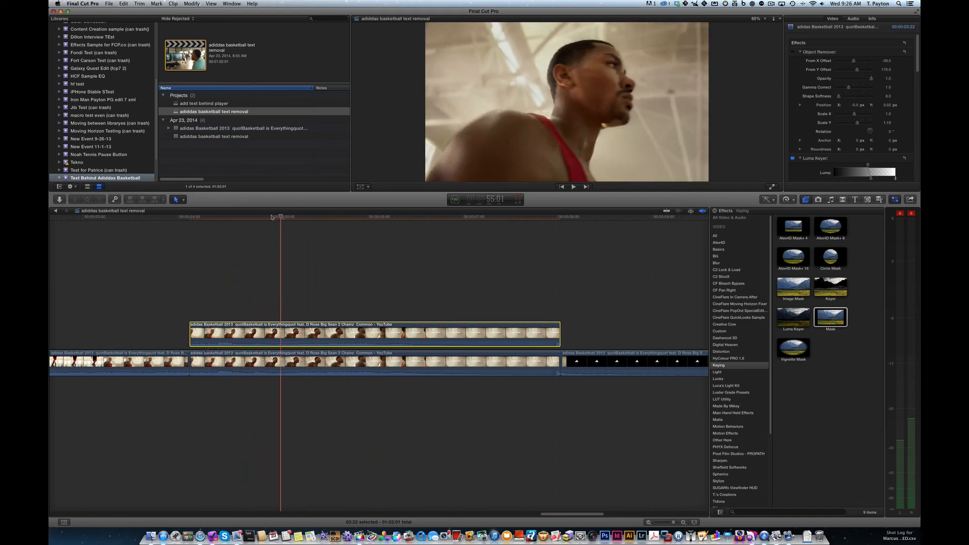